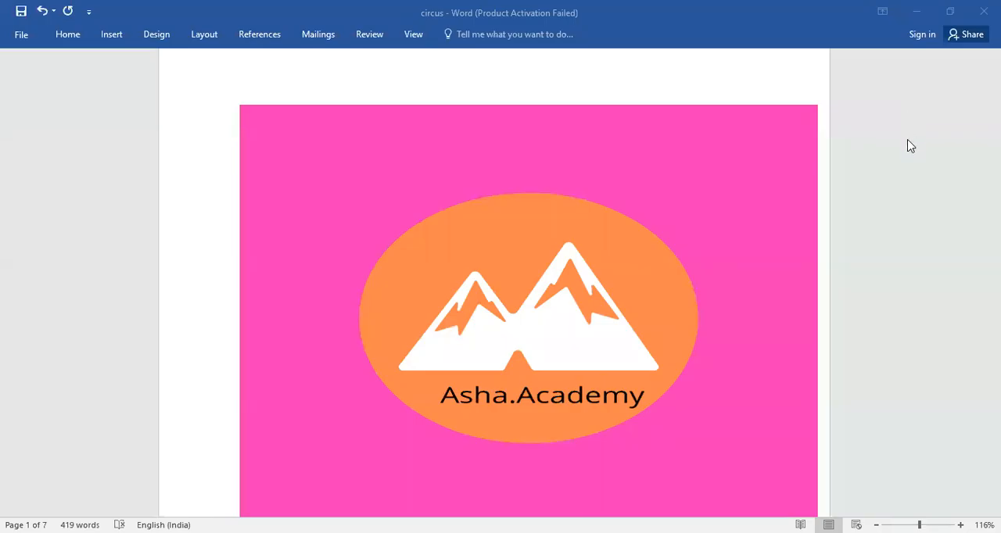
pyautogui.moveTo(851, 270)
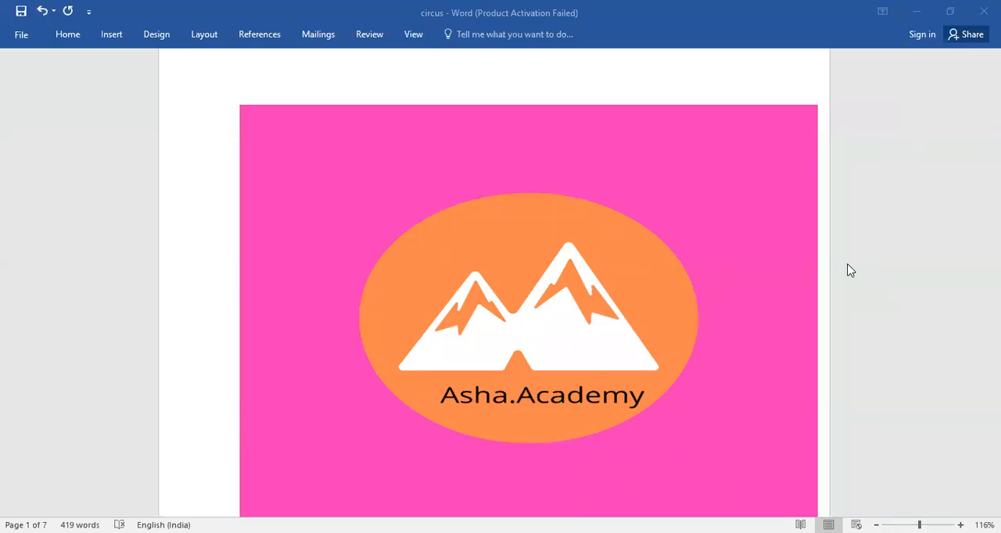
pyautogui.scroll(-3)
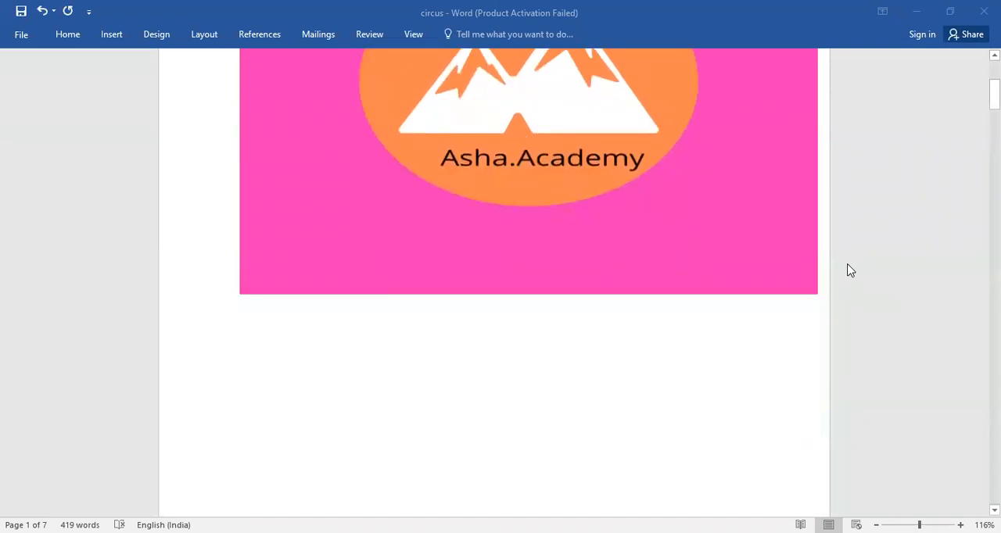
pyautogui.scroll(-3)
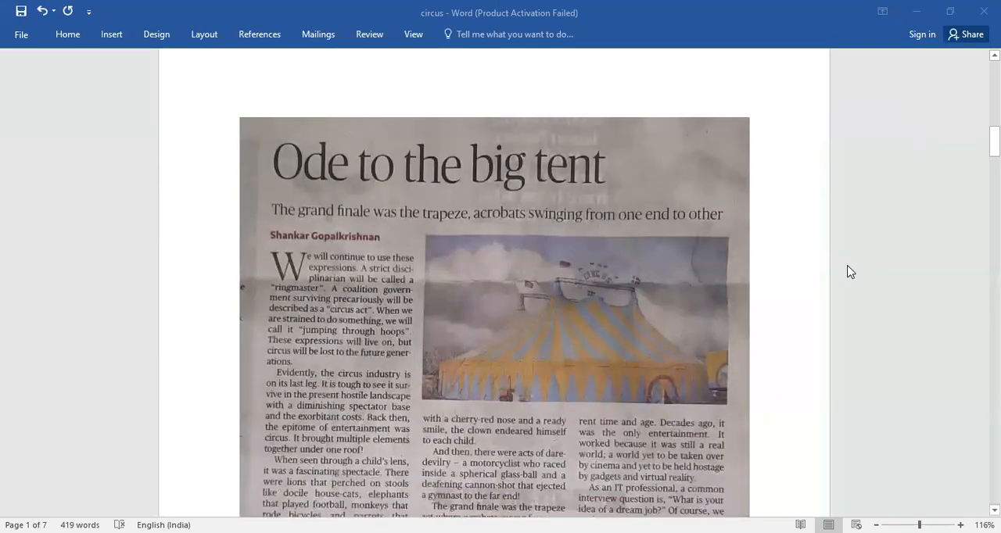
pyautogui.scroll(-3)
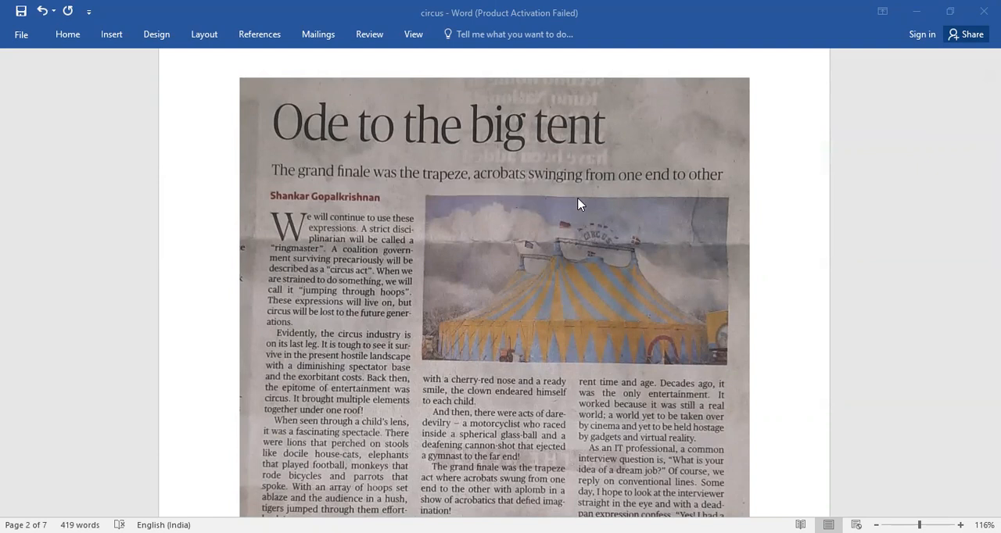
pyautogui.scroll(-3)
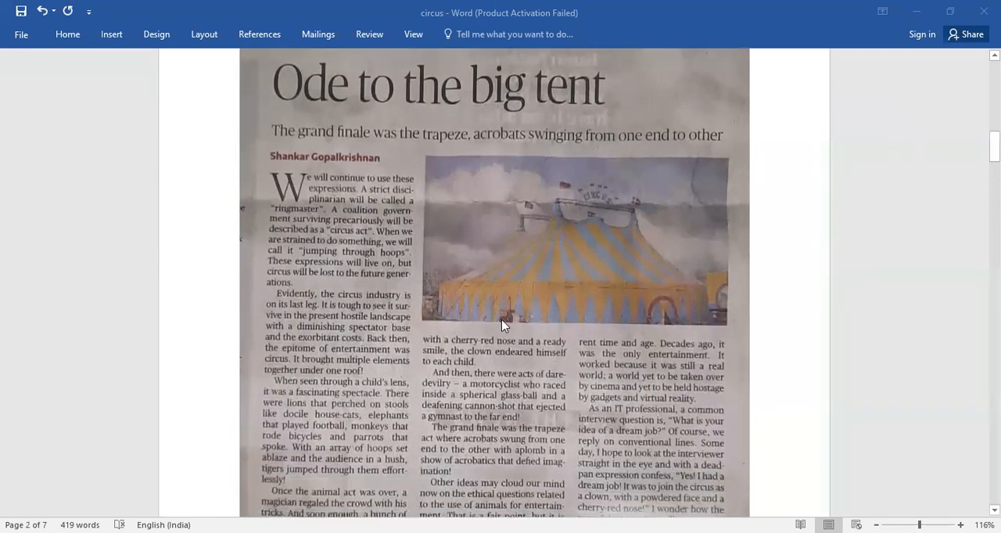
pyautogui.scroll(-3)
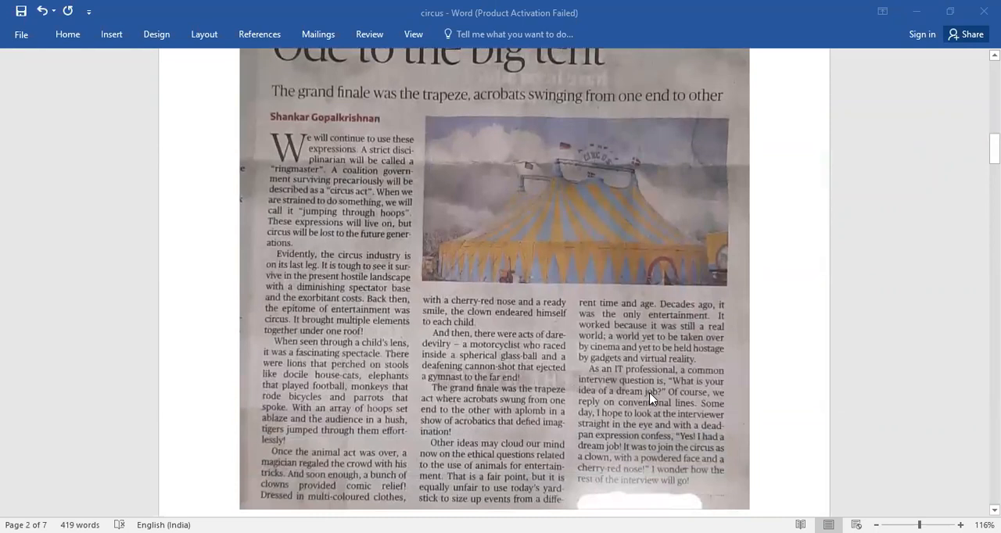
pyautogui.scroll(-3)
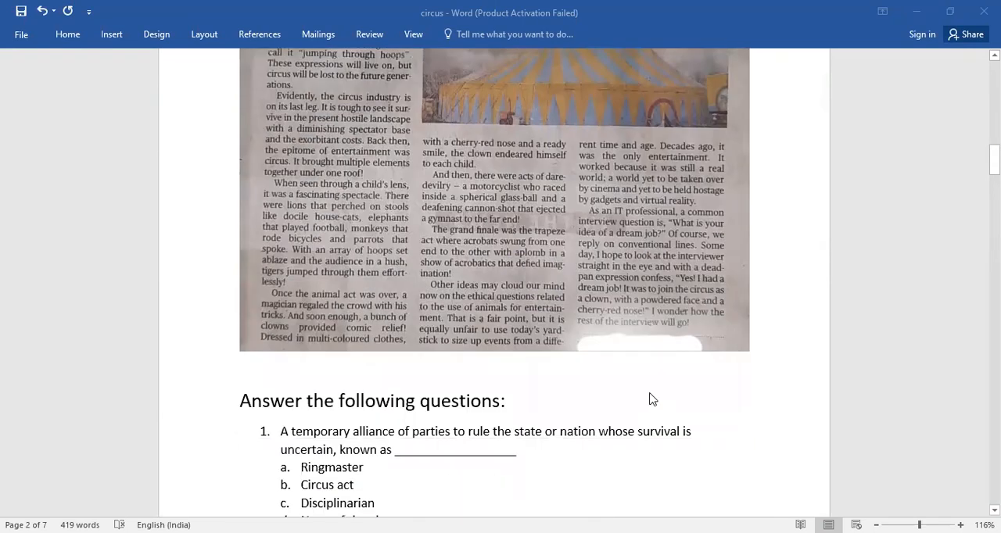
pyautogui.scroll(-3)
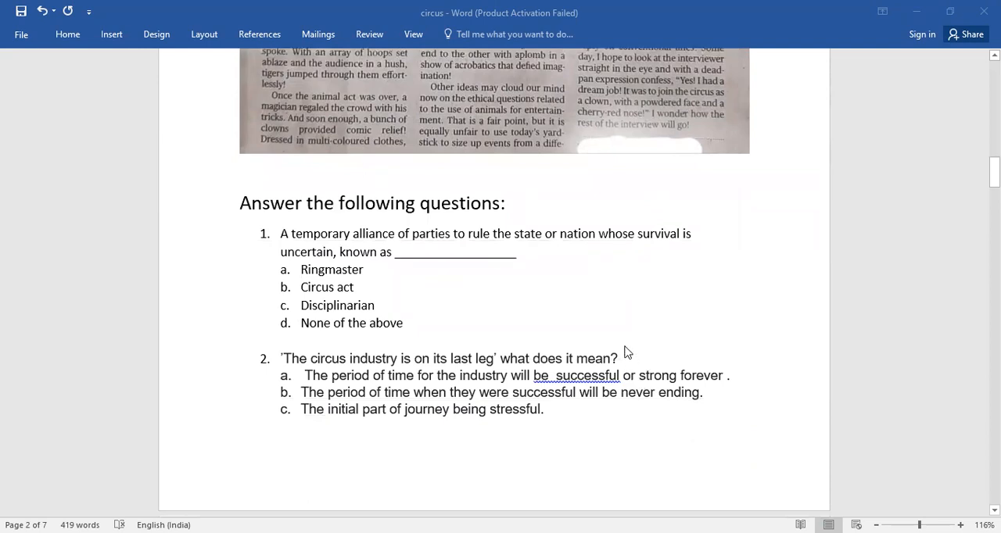
pyautogui.moveTo(342, 266)
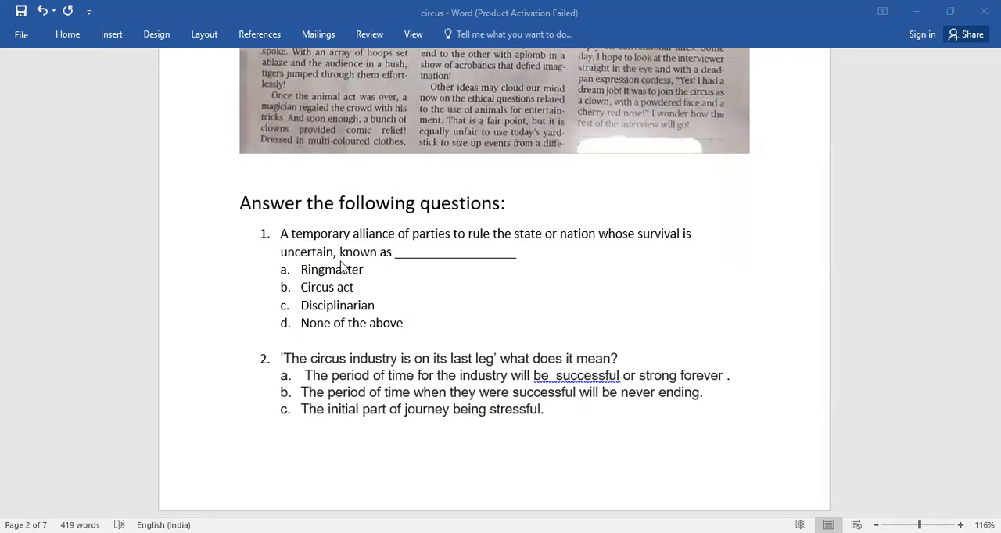
pyautogui.moveTo(483, 278)
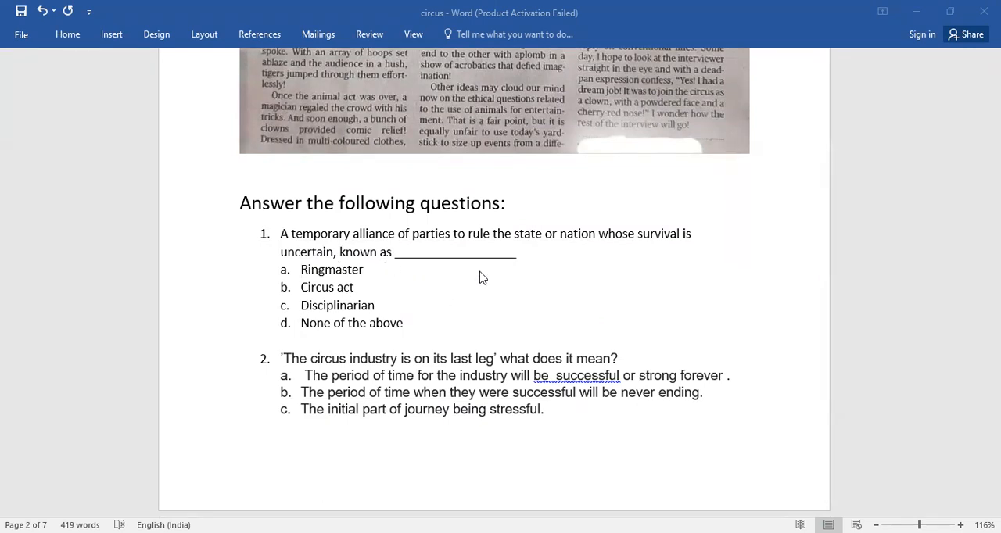
pyautogui.moveTo(281, 351)
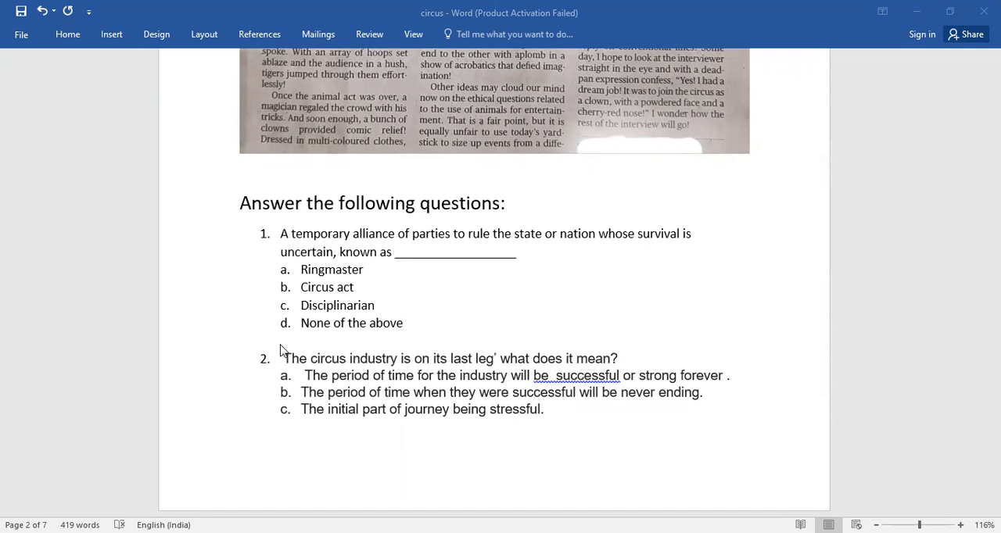
pyautogui.moveTo(391, 337)
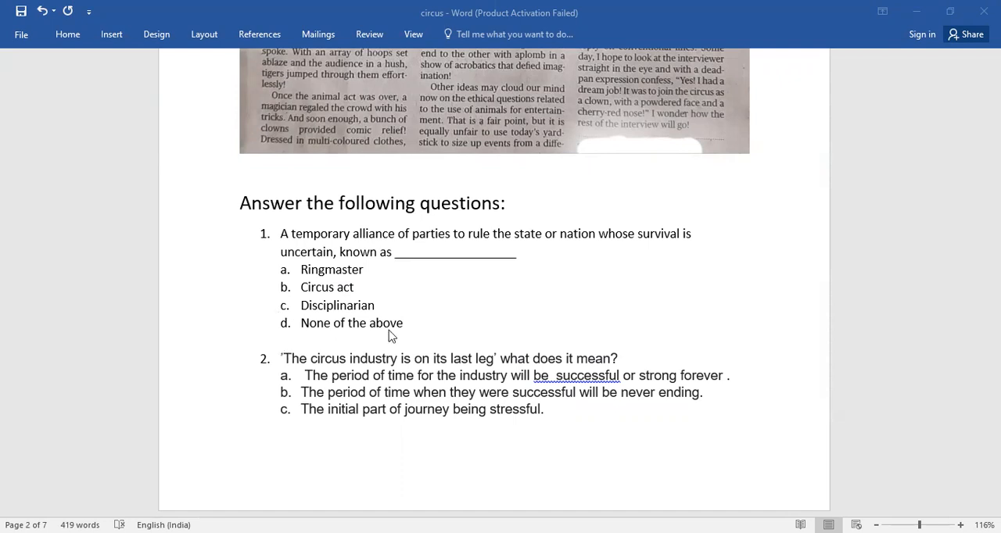
pyautogui.moveTo(384, 346)
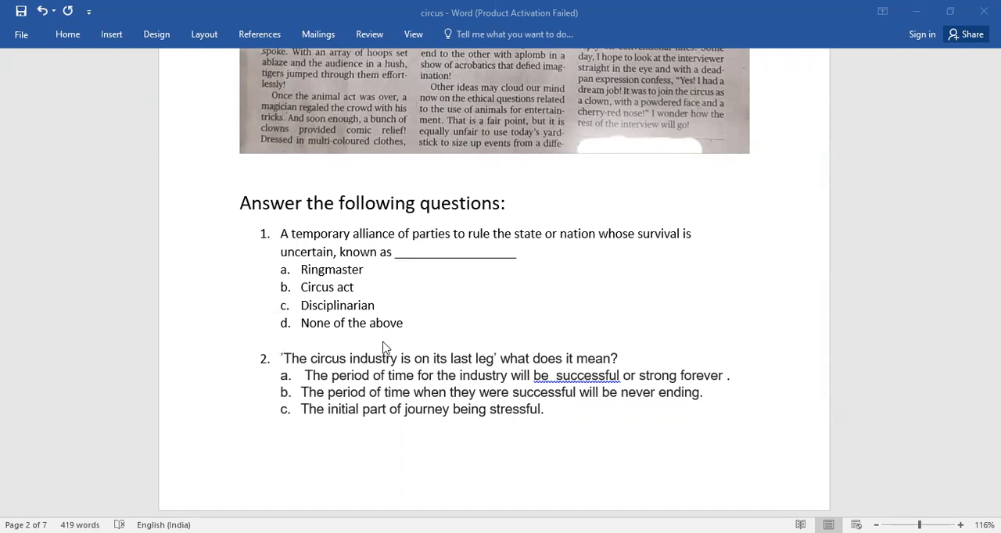
pyautogui.scroll(-3)
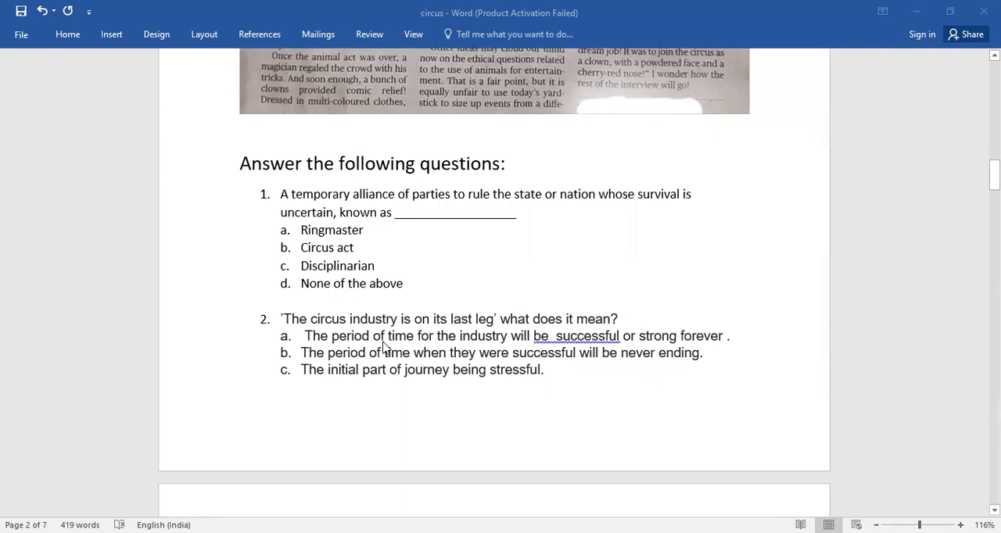
pyautogui.moveTo(442, 341)
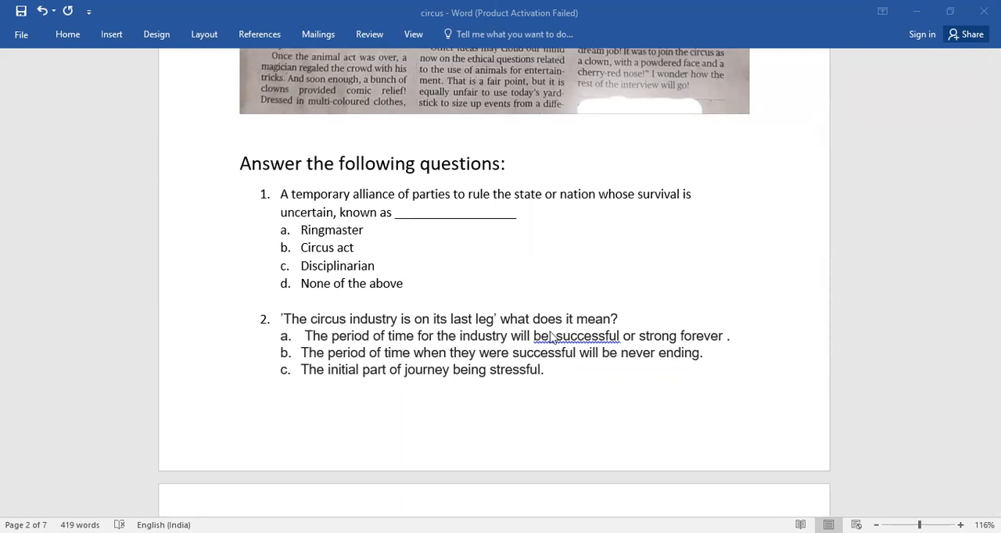
pyautogui.scroll(-3)
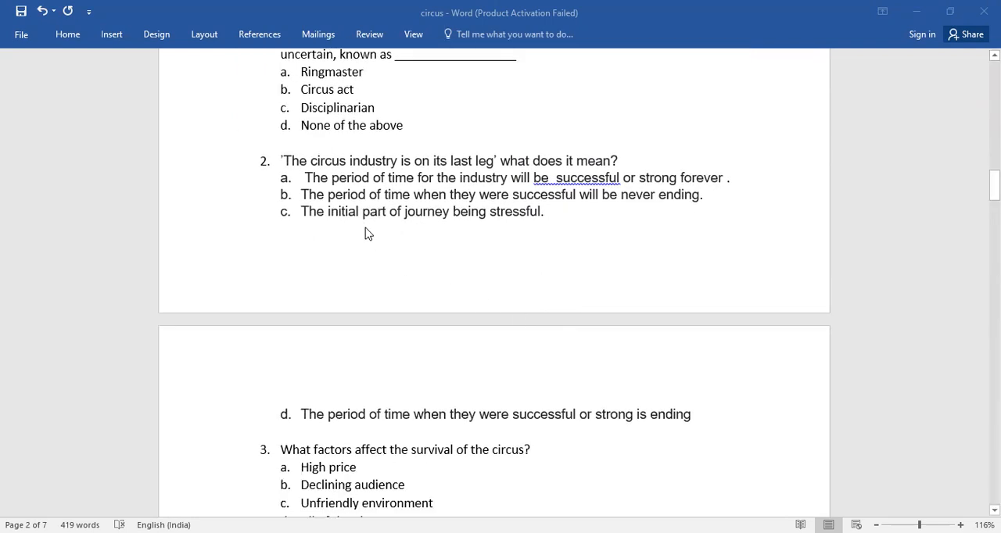
pyautogui.moveTo(442, 400)
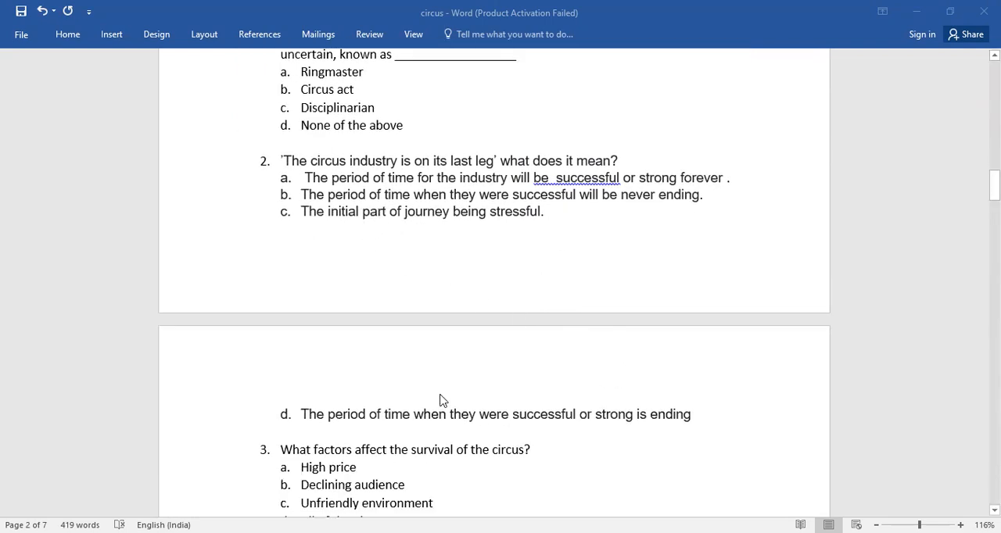
pyautogui.scroll(-3)
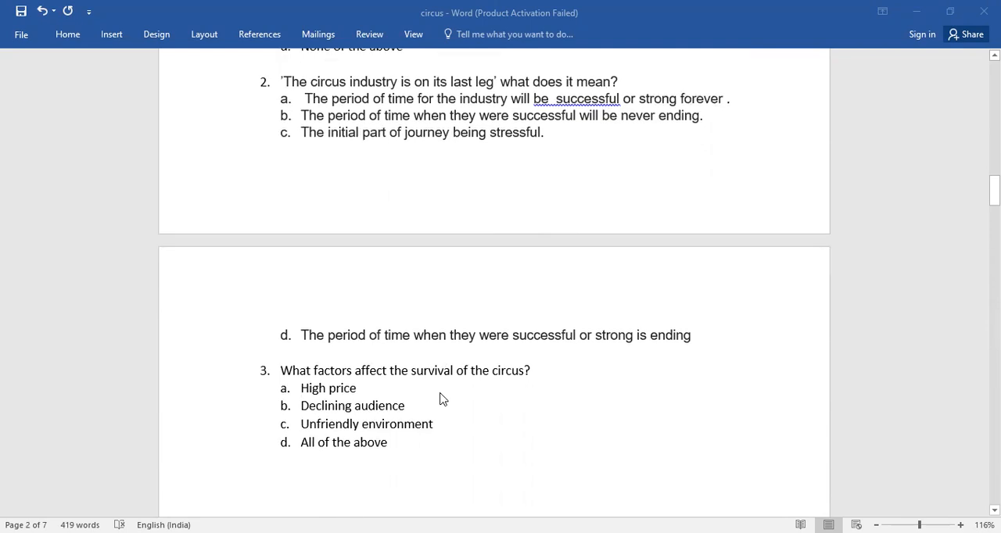
pyautogui.moveTo(336, 399)
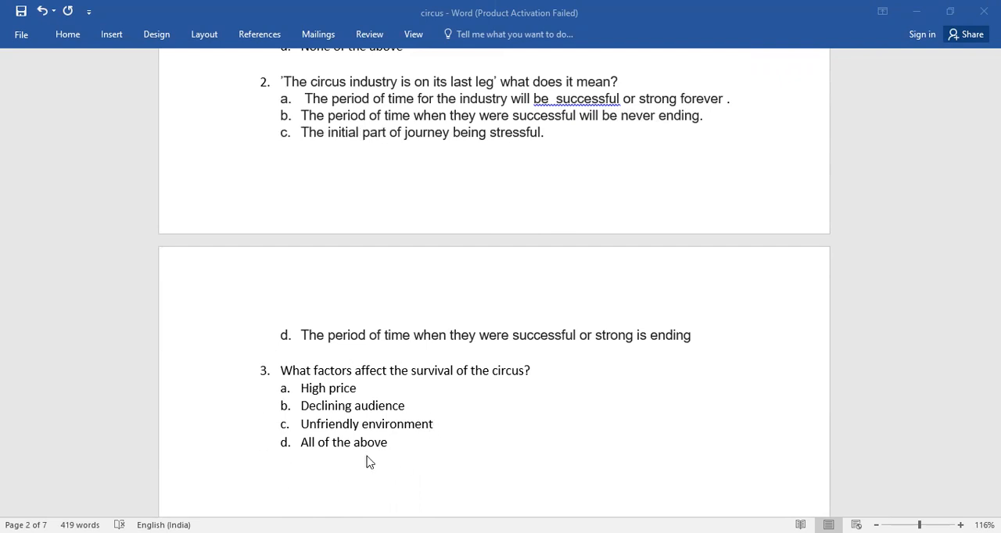
pyautogui.scroll(-3)
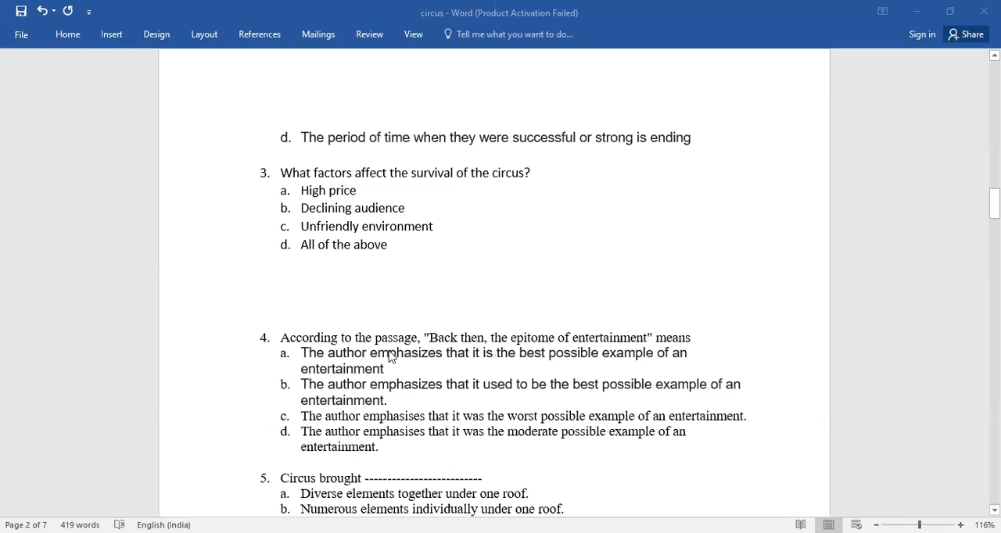
pyautogui.moveTo(548, 352)
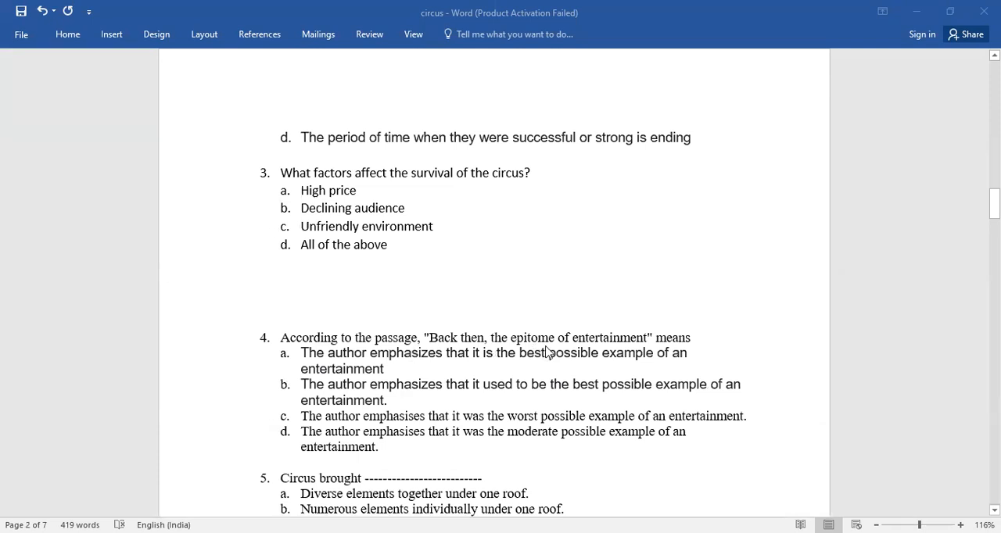
pyautogui.moveTo(643, 362)
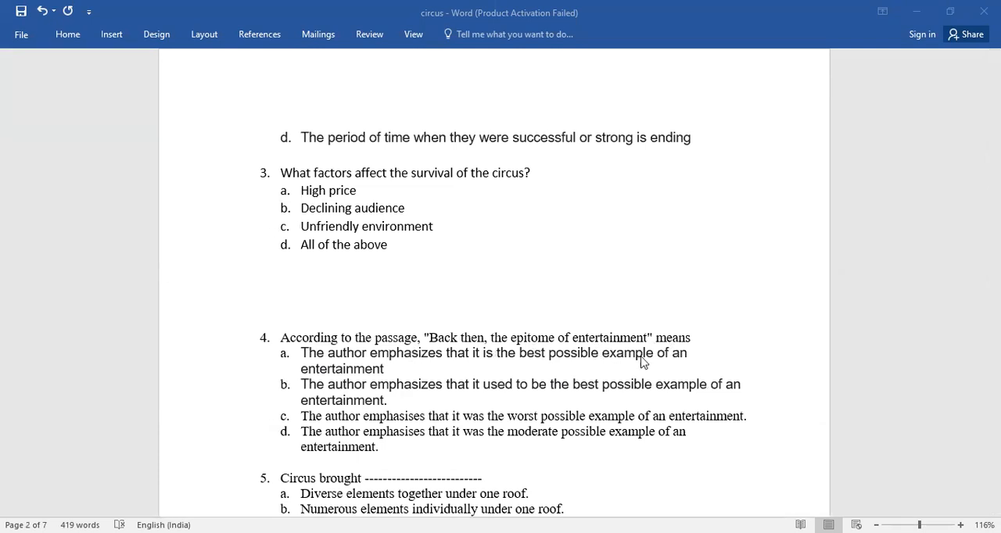
pyautogui.moveTo(262, 409)
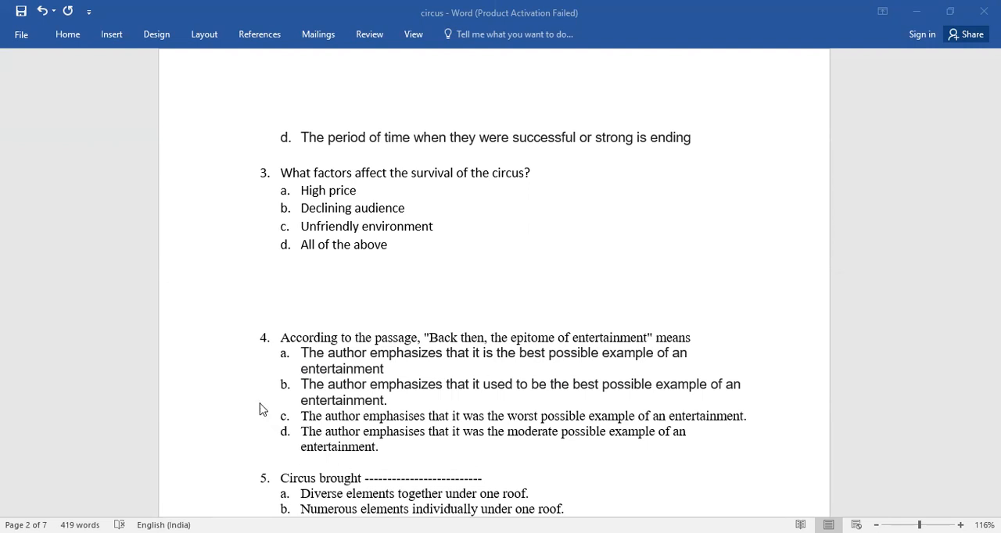
pyautogui.scroll(-3)
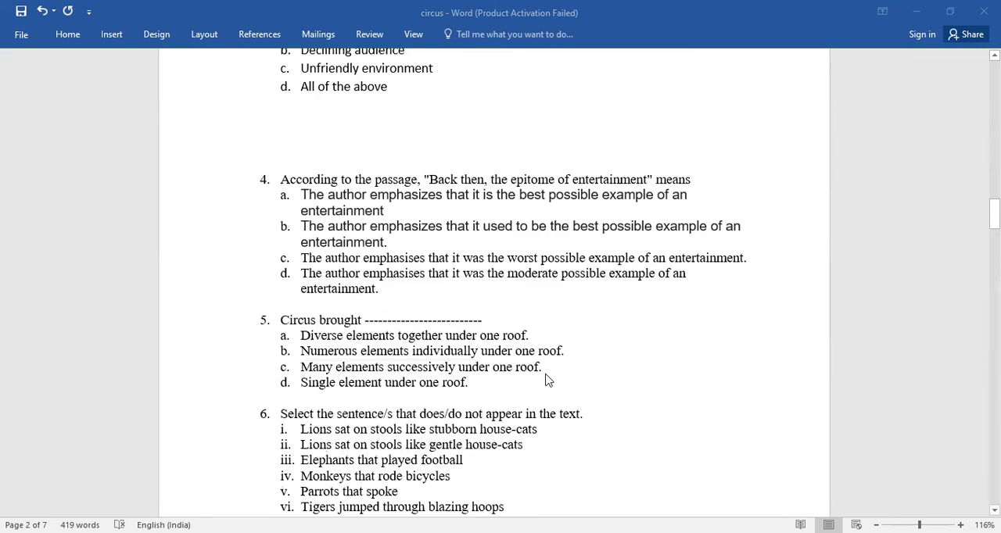
pyautogui.scroll(-3)
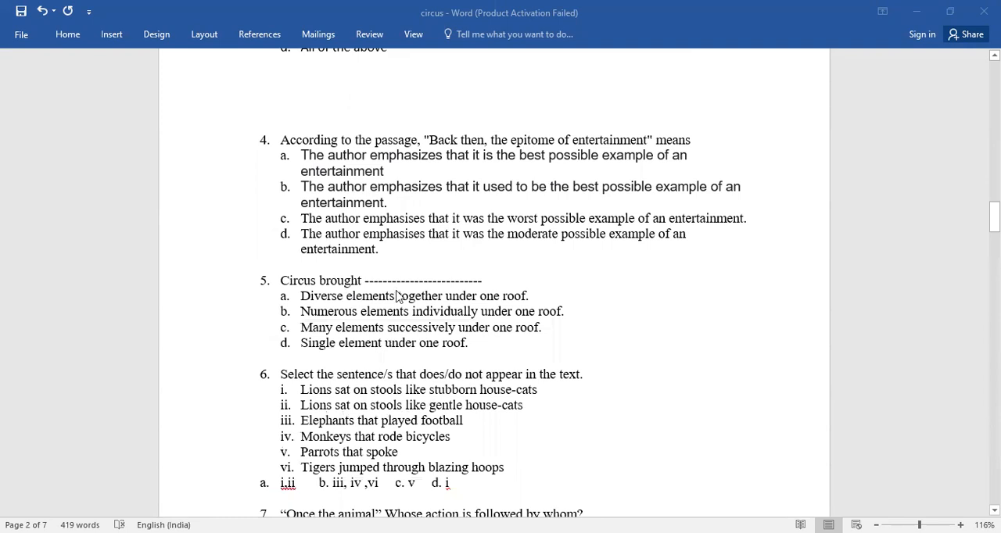
pyautogui.moveTo(332, 357)
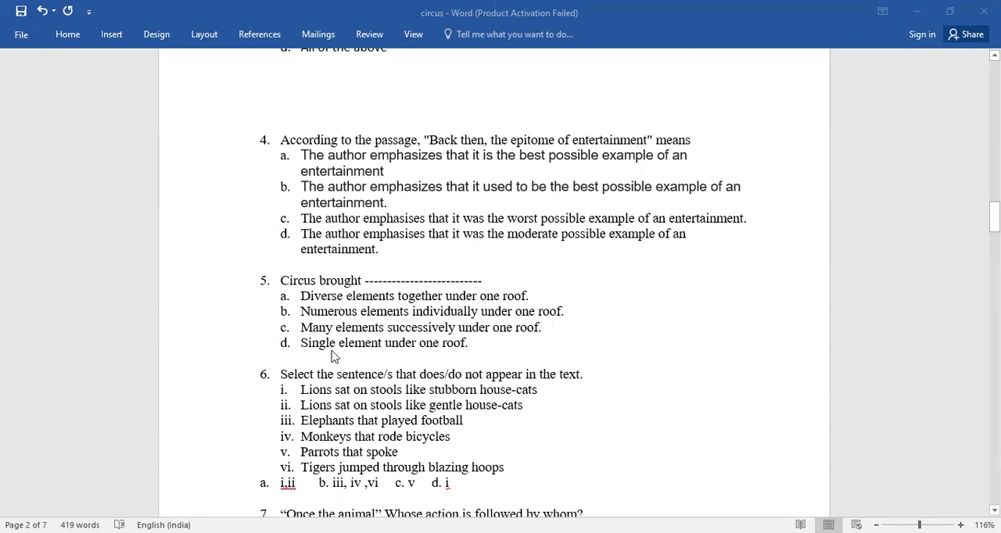
pyautogui.moveTo(359, 317)
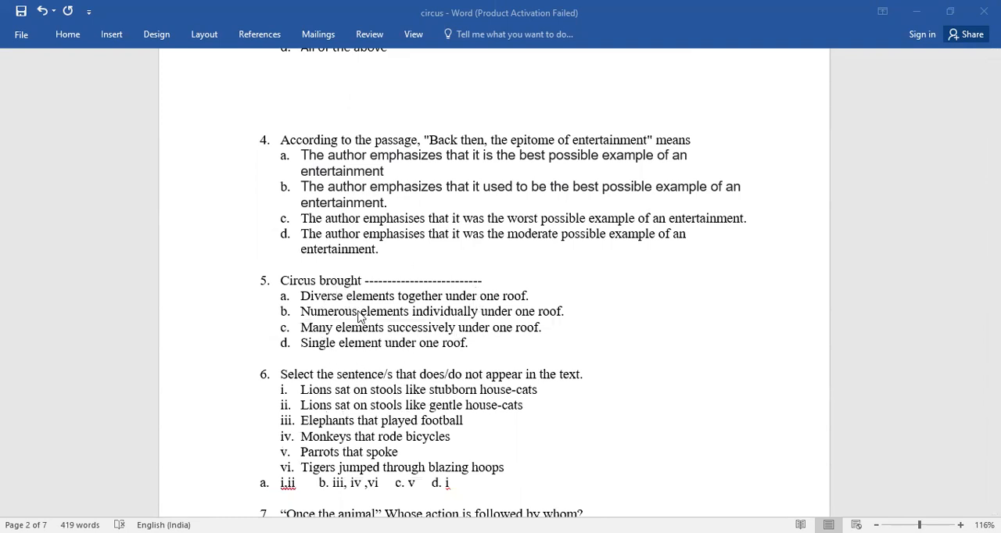
pyautogui.scroll(-3)
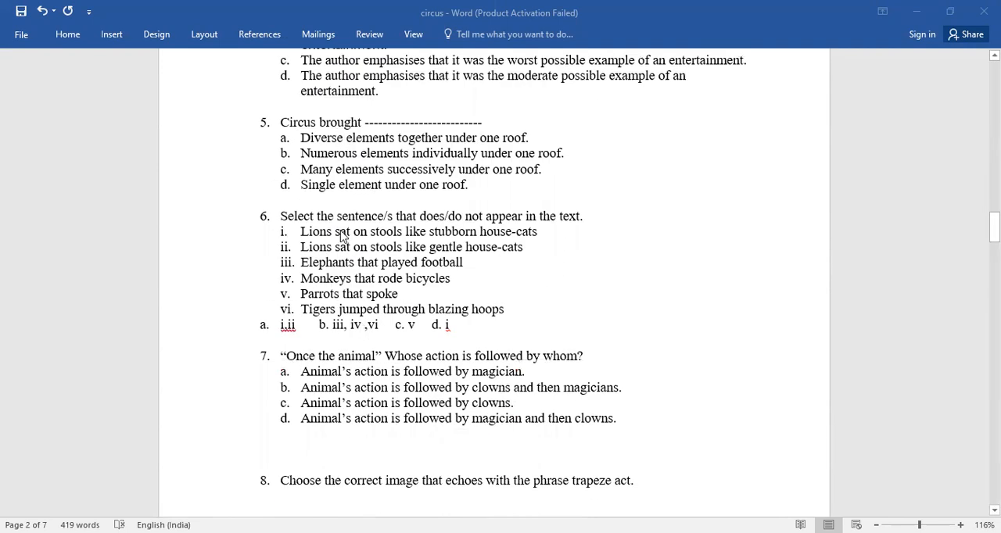
pyautogui.moveTo(393, 240)
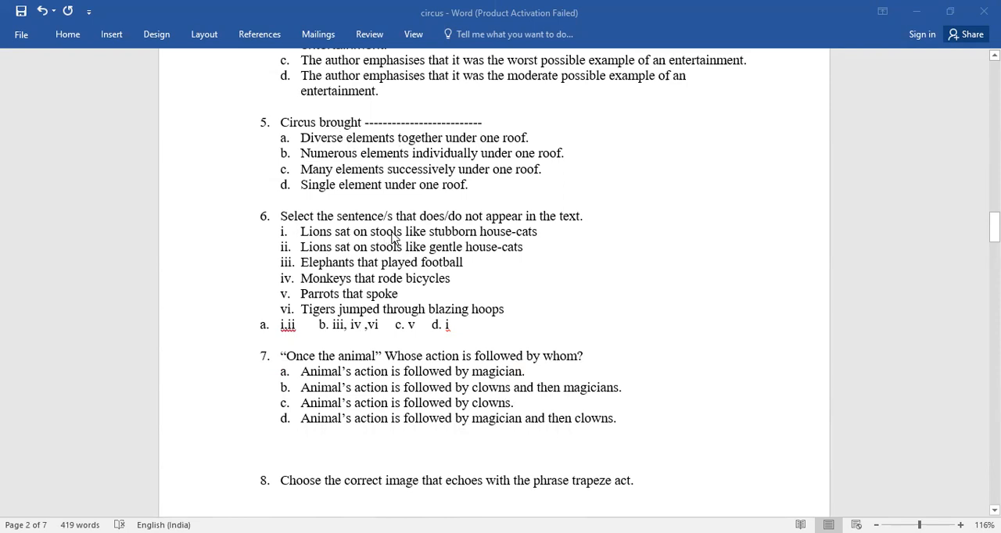
pyautogui.moveTo(529, 228)
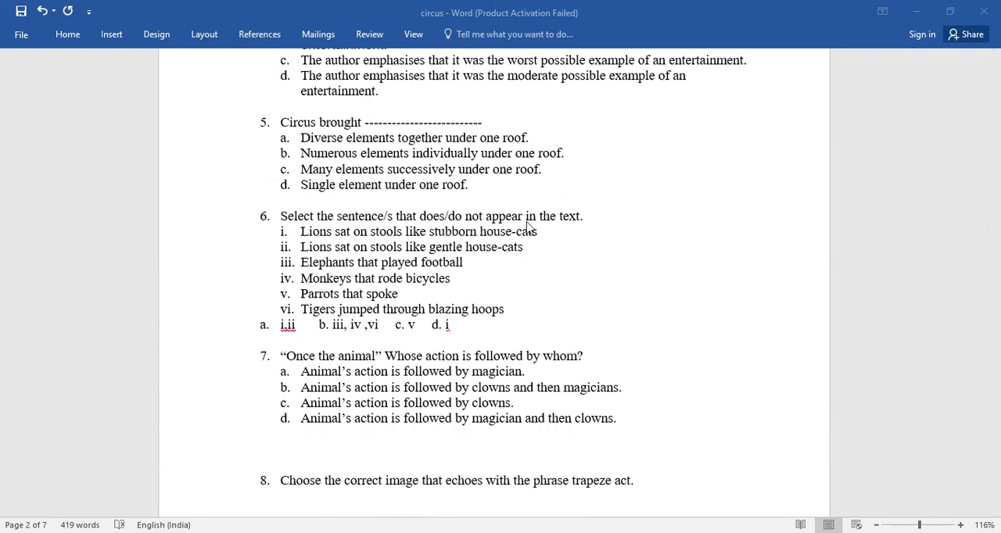
pyautogui.moveTo(363, 296)
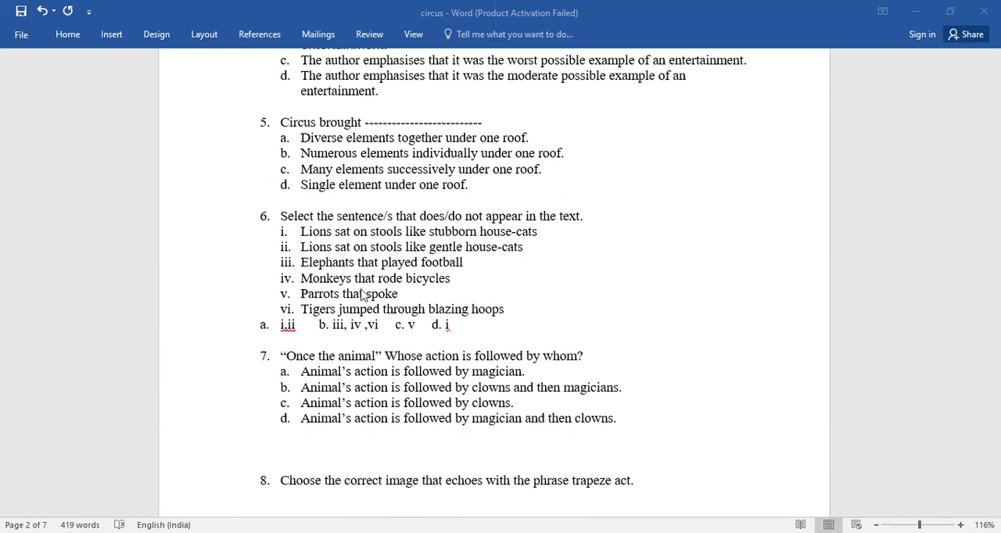
pyautogui.moveTo(335, 283)
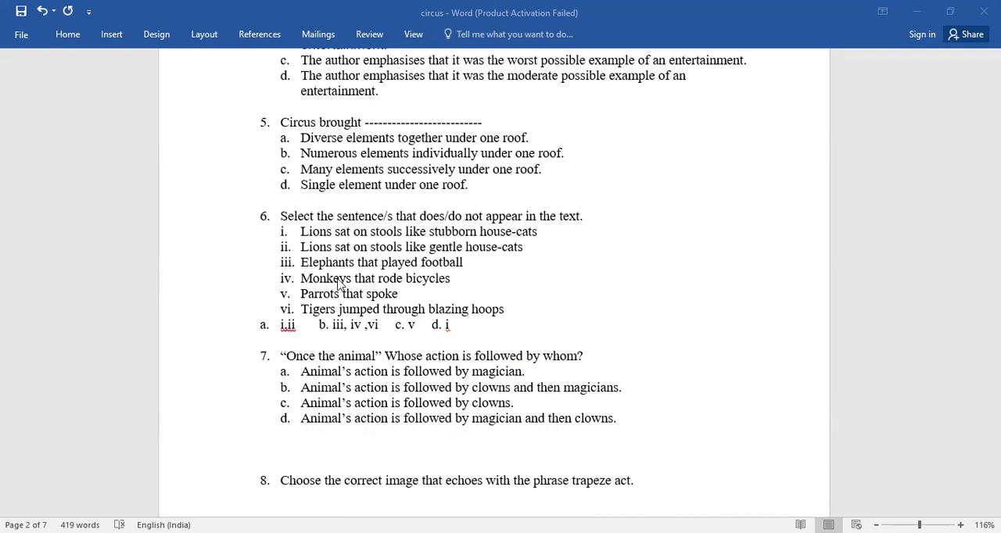
pyautogui.scroll(-3)
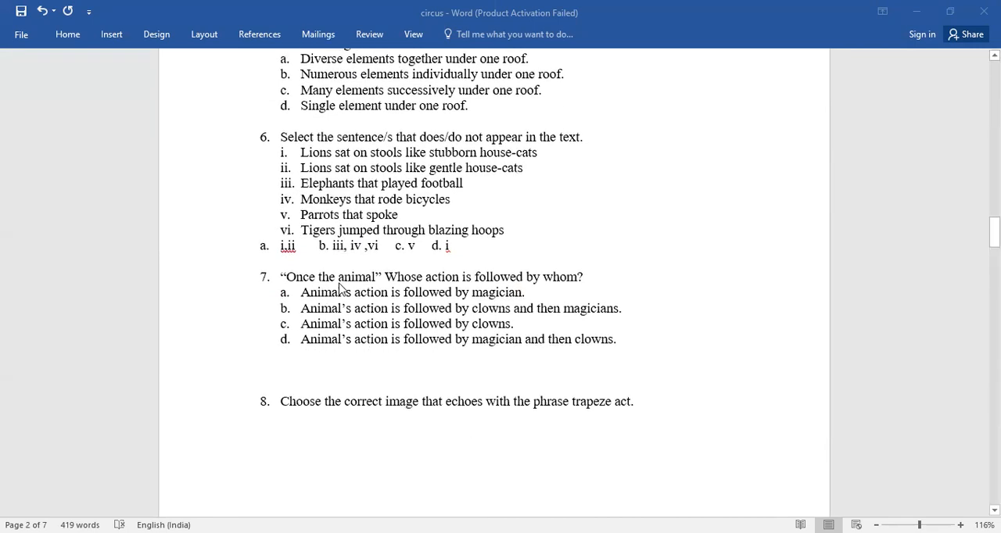
pyautogui.moveTo(444, 296)
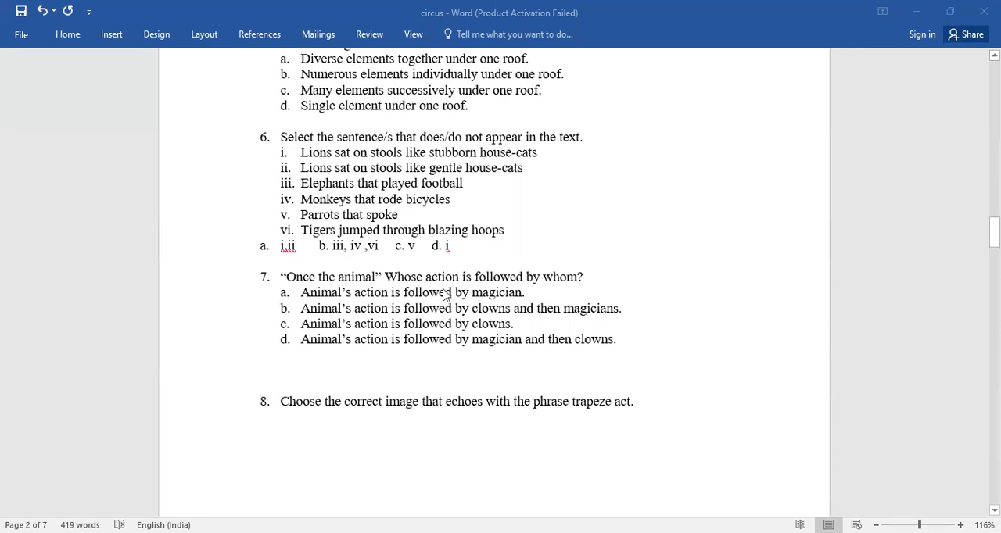
pyautogui.moveTo(551, 285)
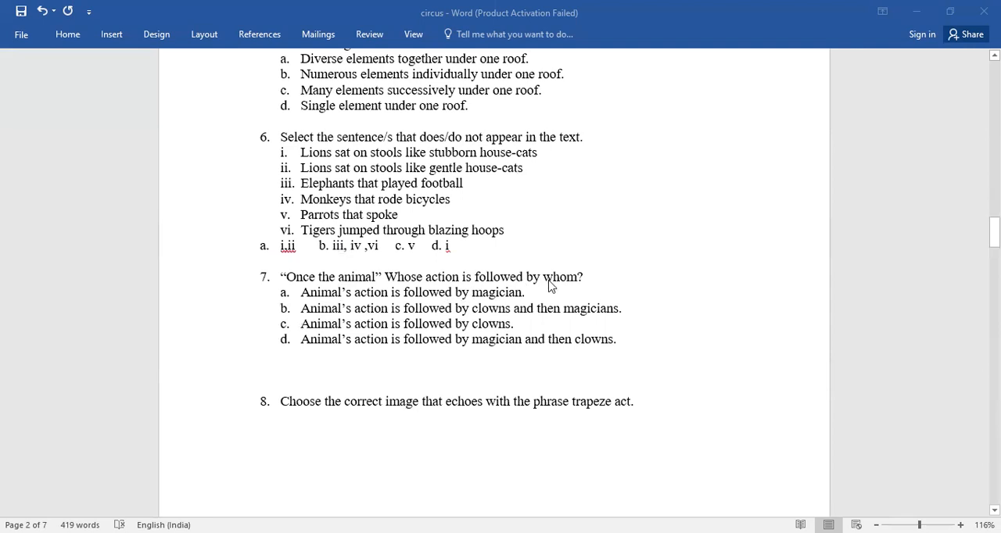
pyautogui.moveTo(320, 371)
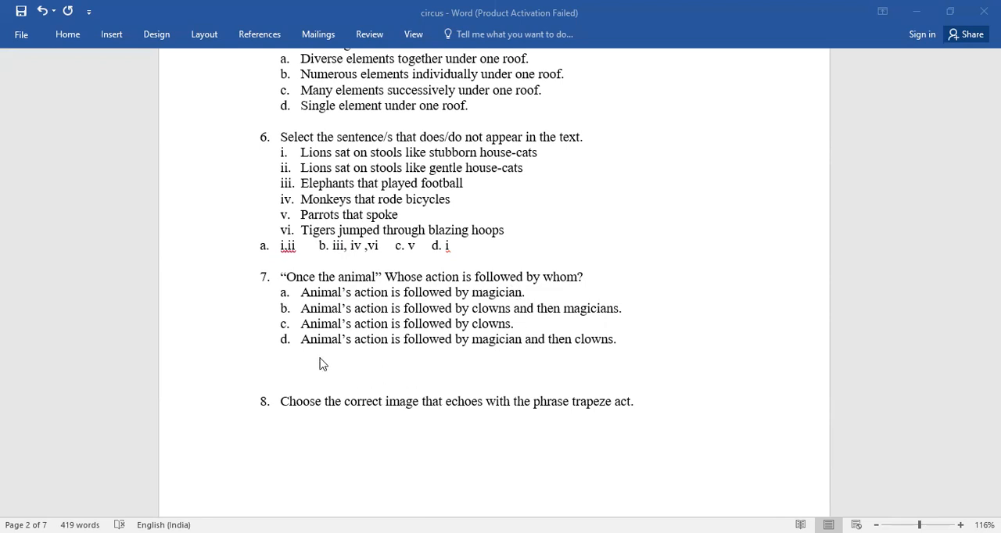
pyautogui.scroll(-3)
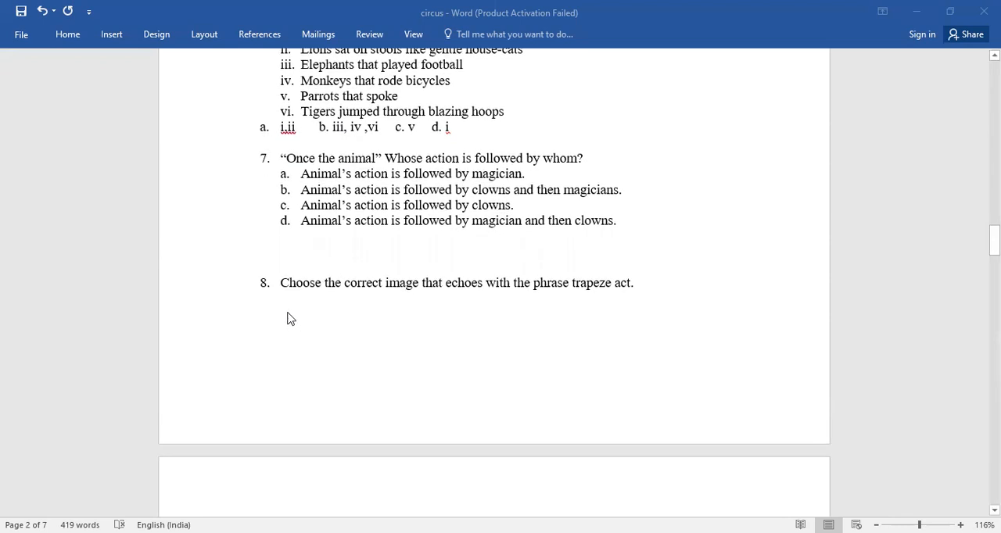
pyautogui.scroll(-3)
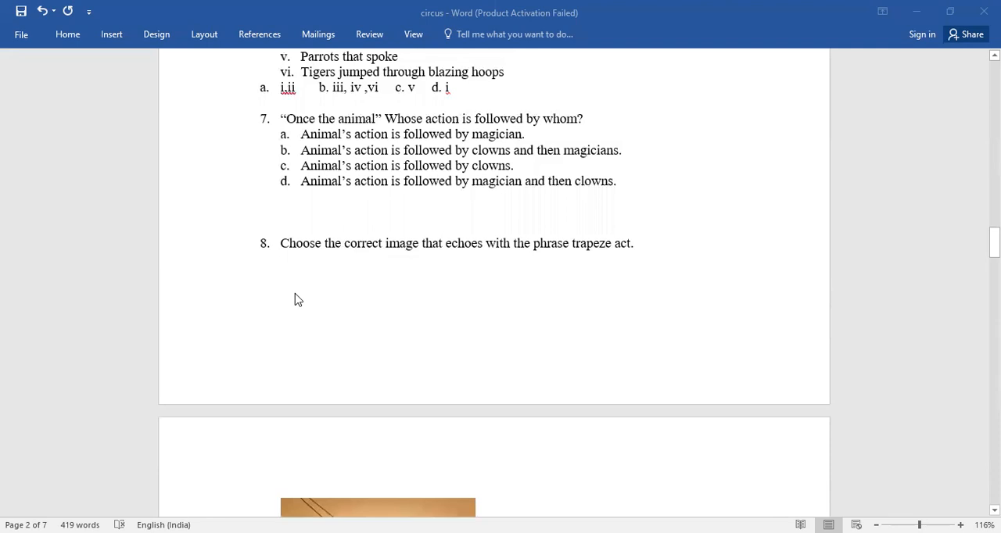
pyautogui.scroll(-3)
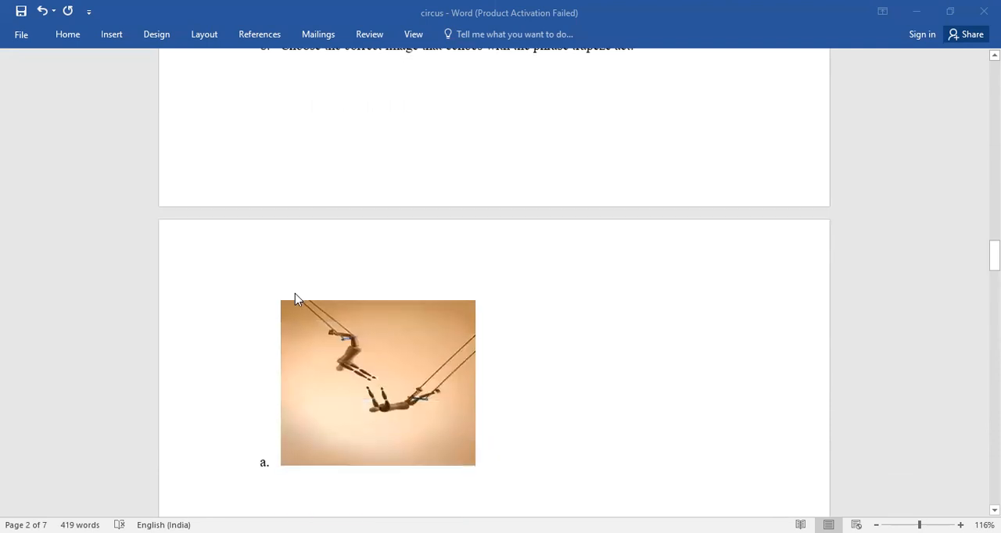
pyautogui.scroll(-3)
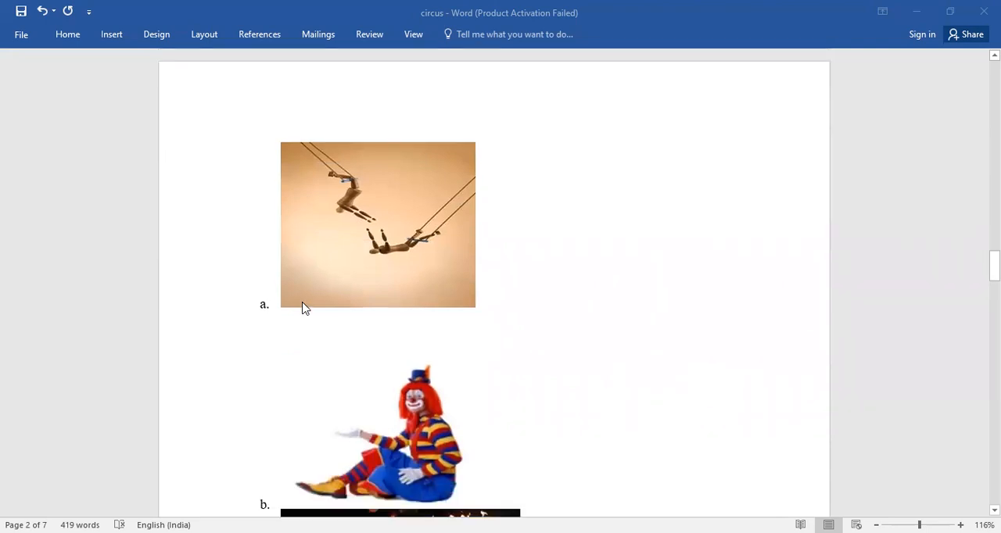
pyautogui.scroll(-3)
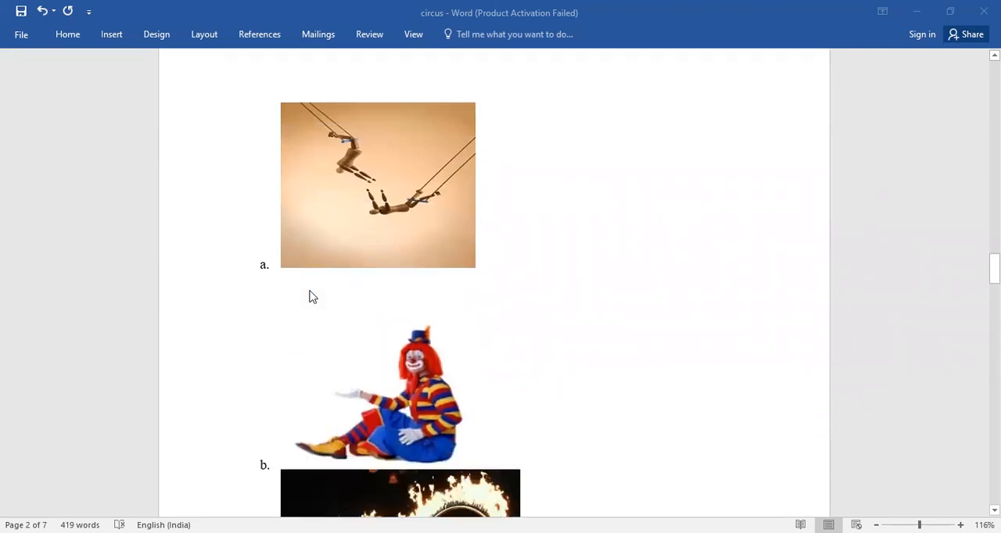
pyautogui.scroll(-3)
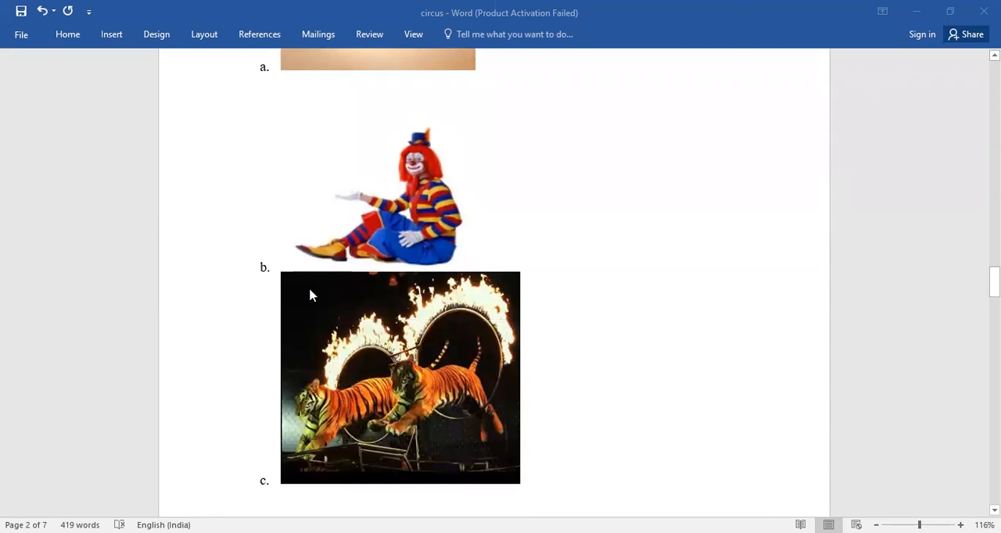
pyautogui.scroll(-3)
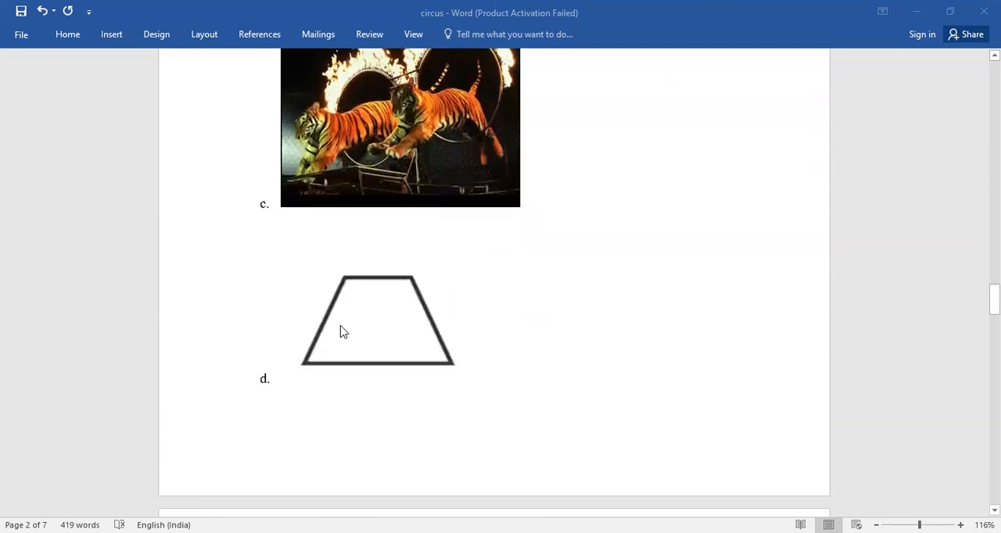
pyautogui.moveTo(340, 349)
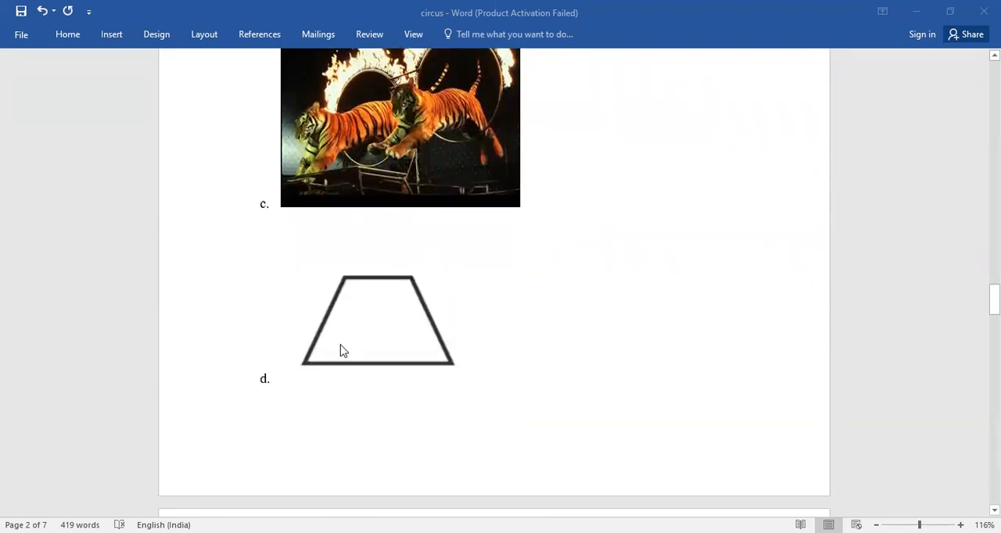
pyautogui.scroll(-3)
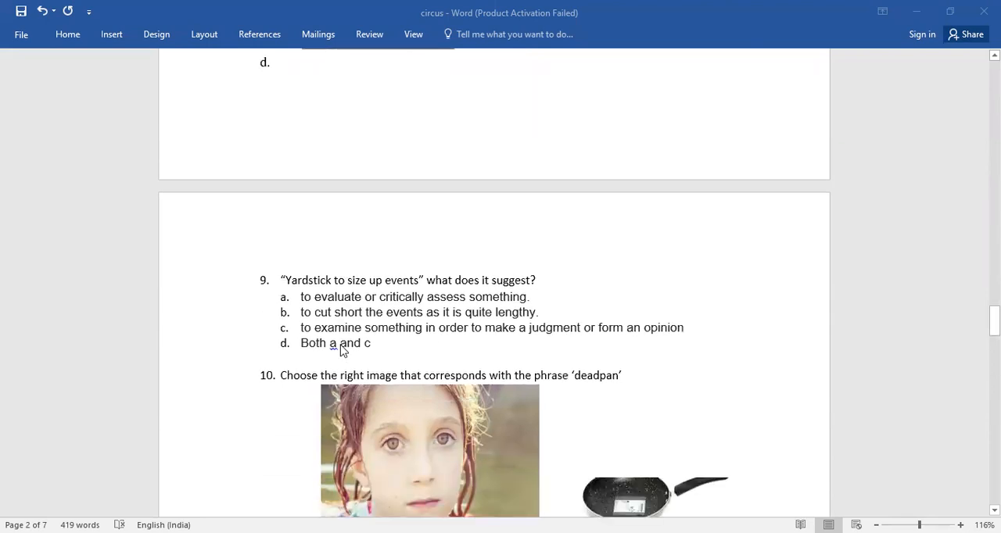
pyautogui.moveTo(485, 290)
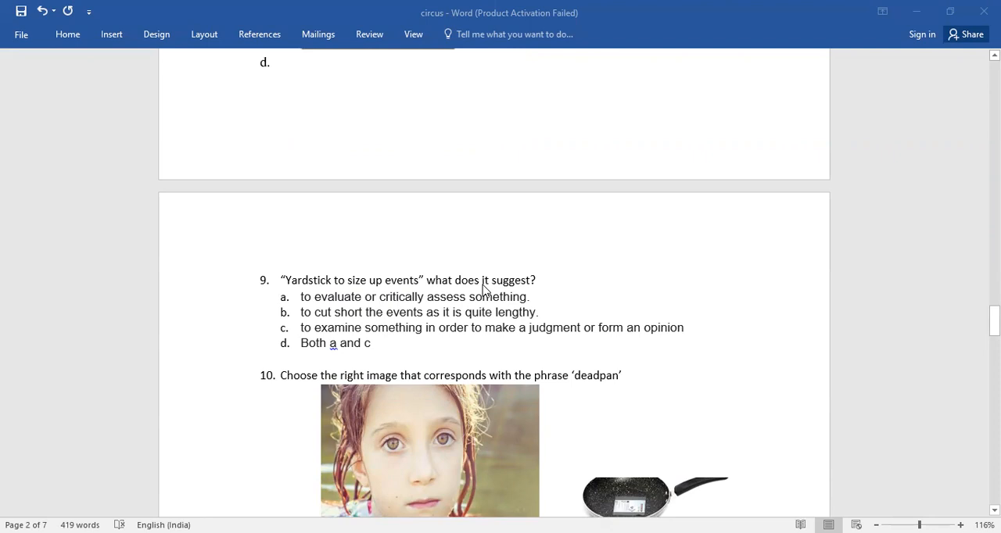
pyautogui.moveTo(538, 273)
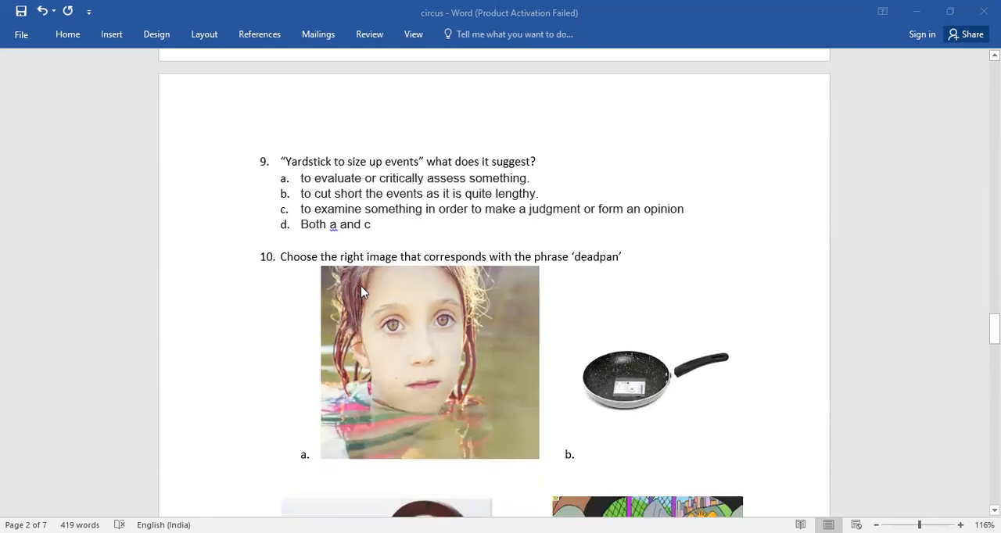
pyautogui.moveTo(463, 283)
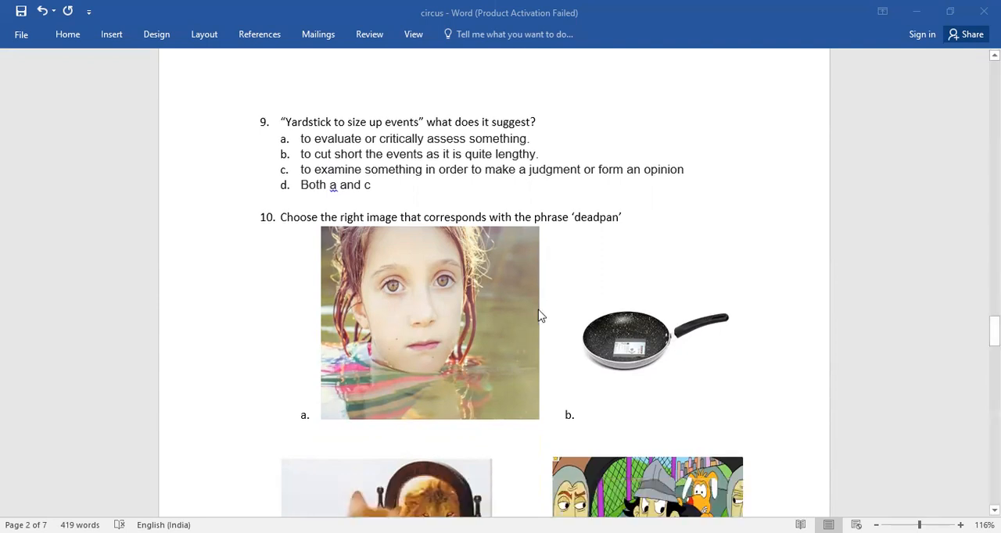
pyautogui.scroll(-3)
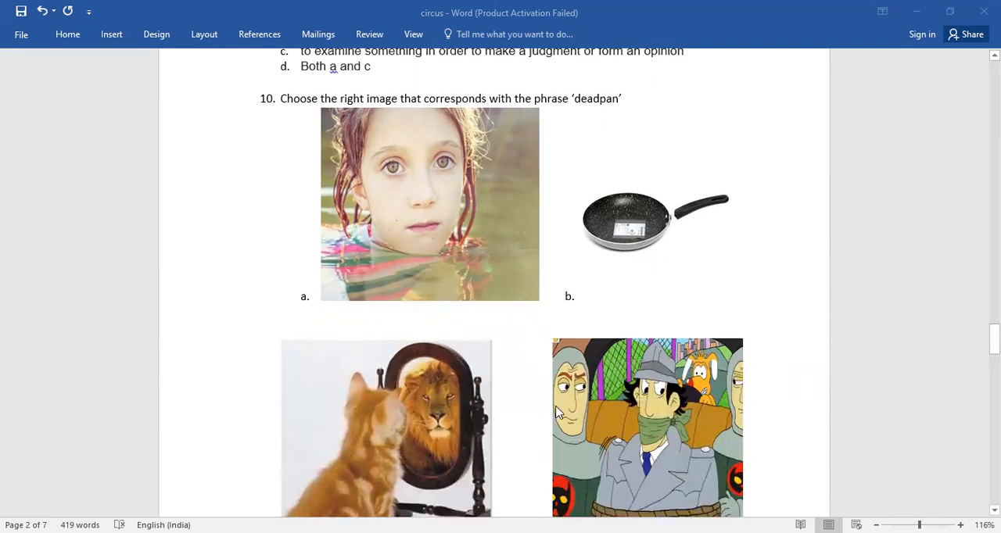
pyautogui.moveTo(545, 382)
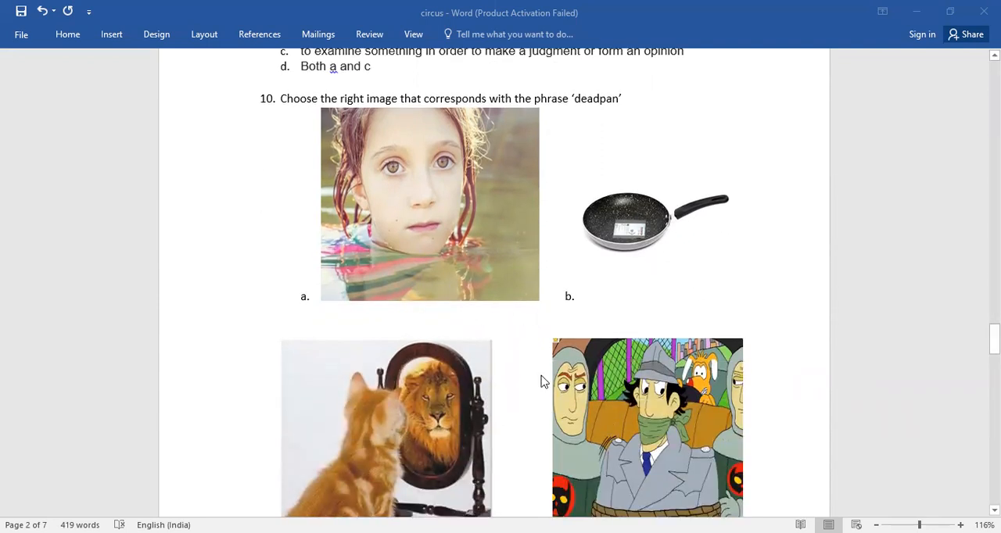
pyautogui.moveTo(536, 374)
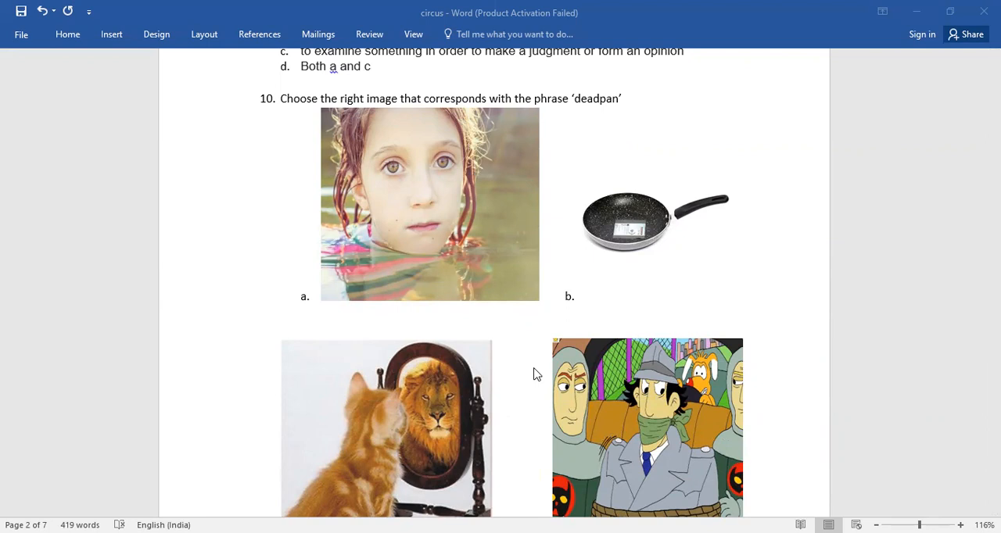
pyautogui.scroll(-3)
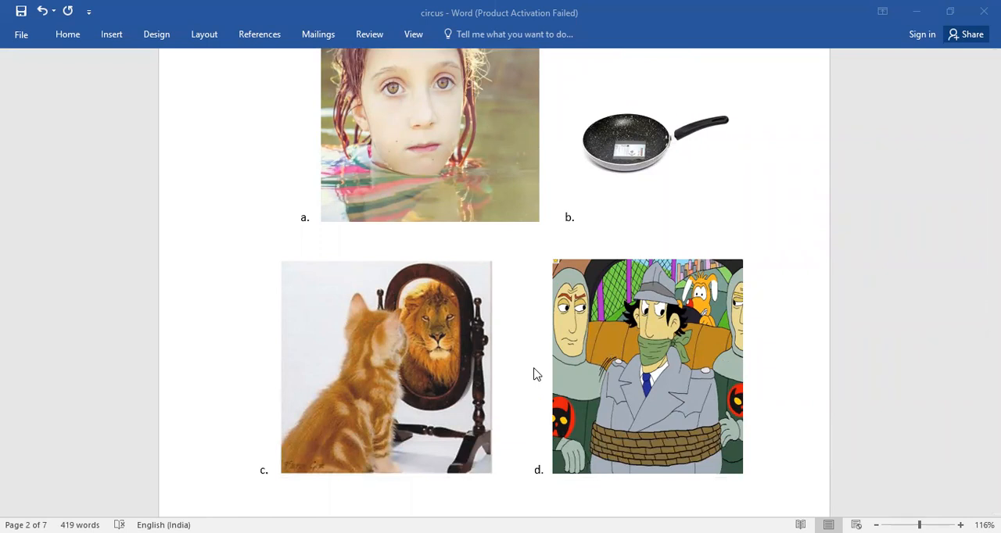
pyautogui.scroll(-3)
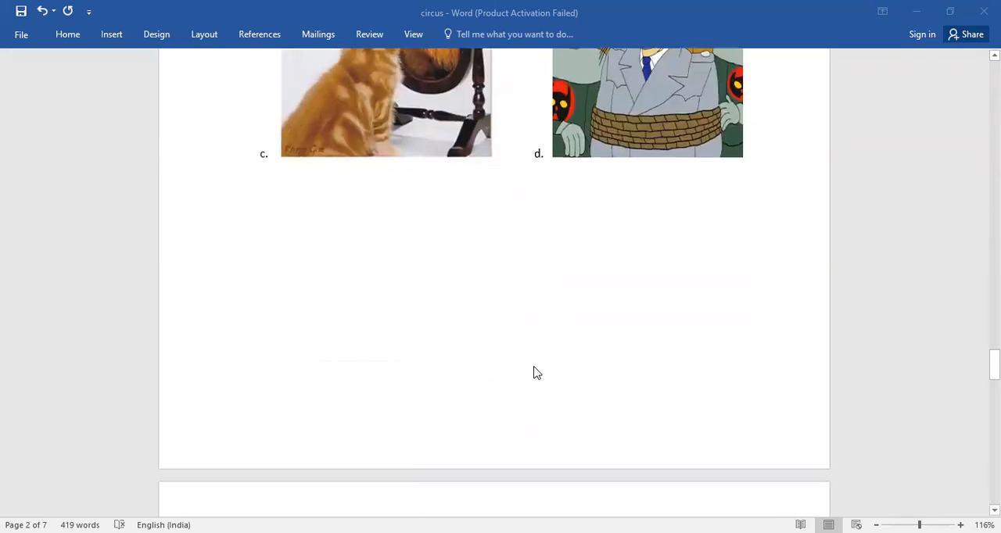
pyautogui.scroll(-3)
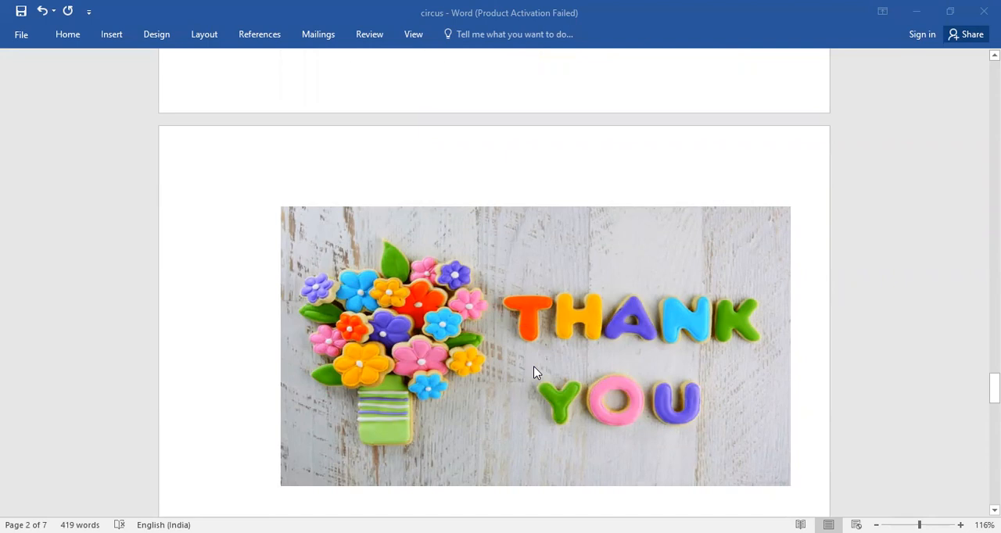
pyautogui.scroll(-3)
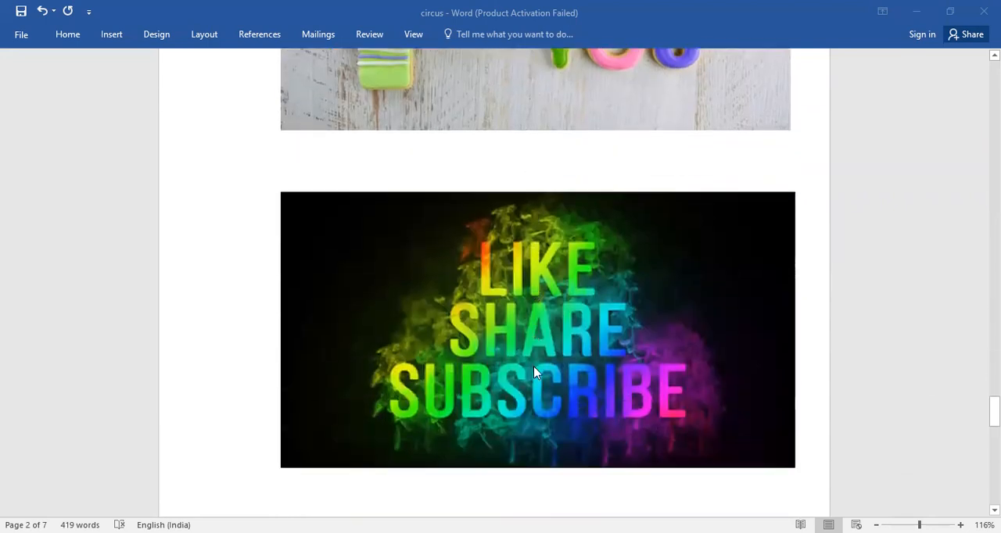